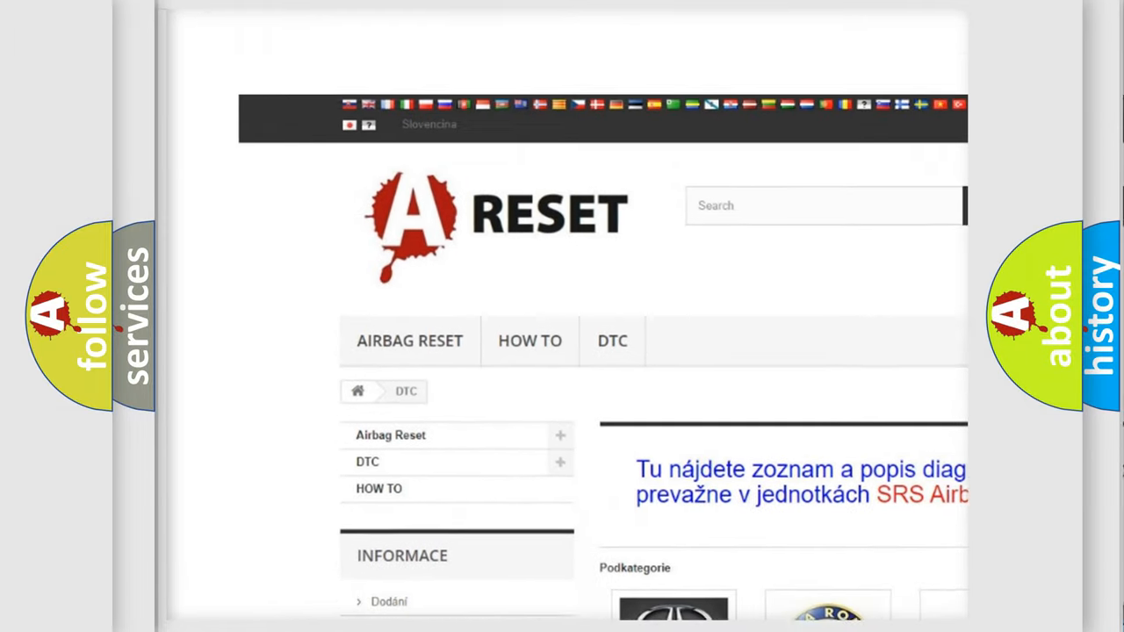
- Open the Lincoln DTC page from the subcategory grid and browse its code list, e.g. B0001:13
scroll(down, 3)
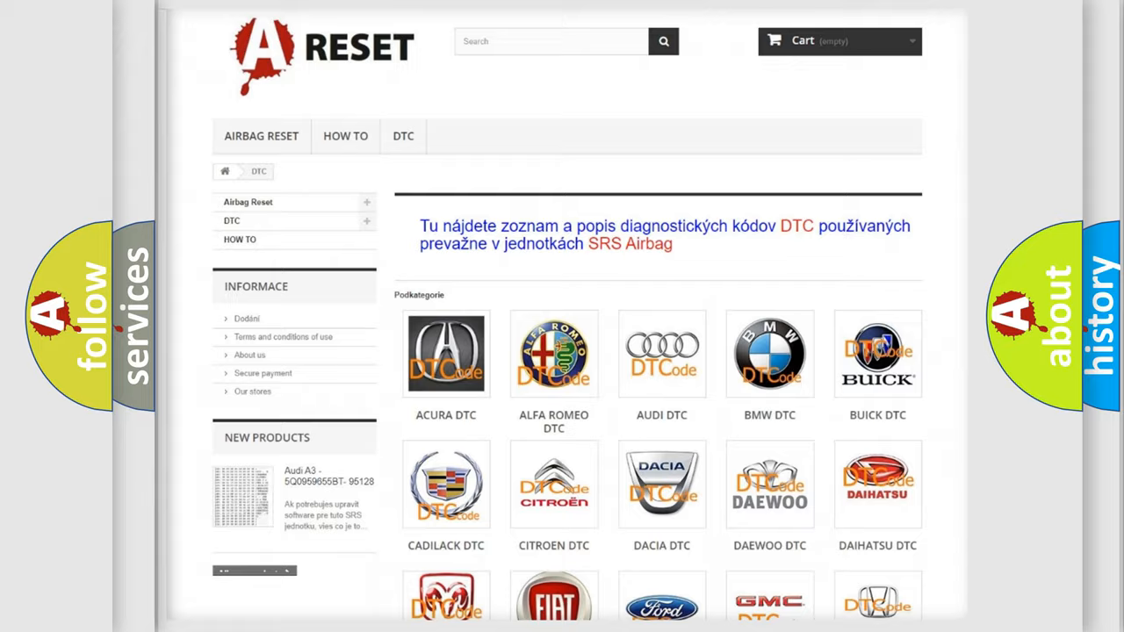
scroll(down, 3)
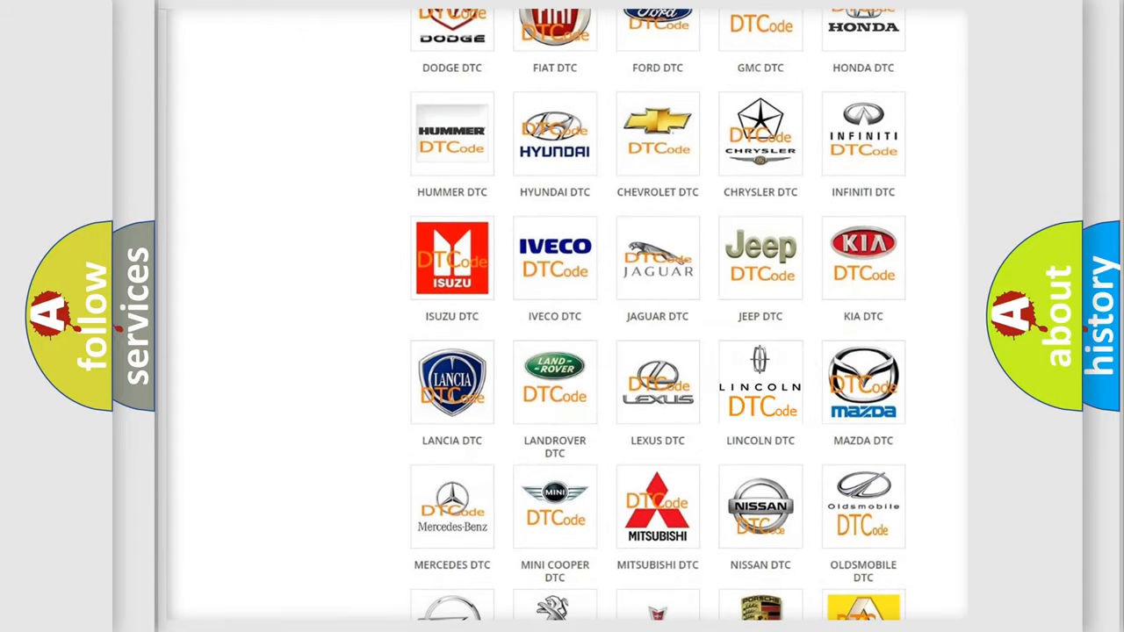
click(759, 383)
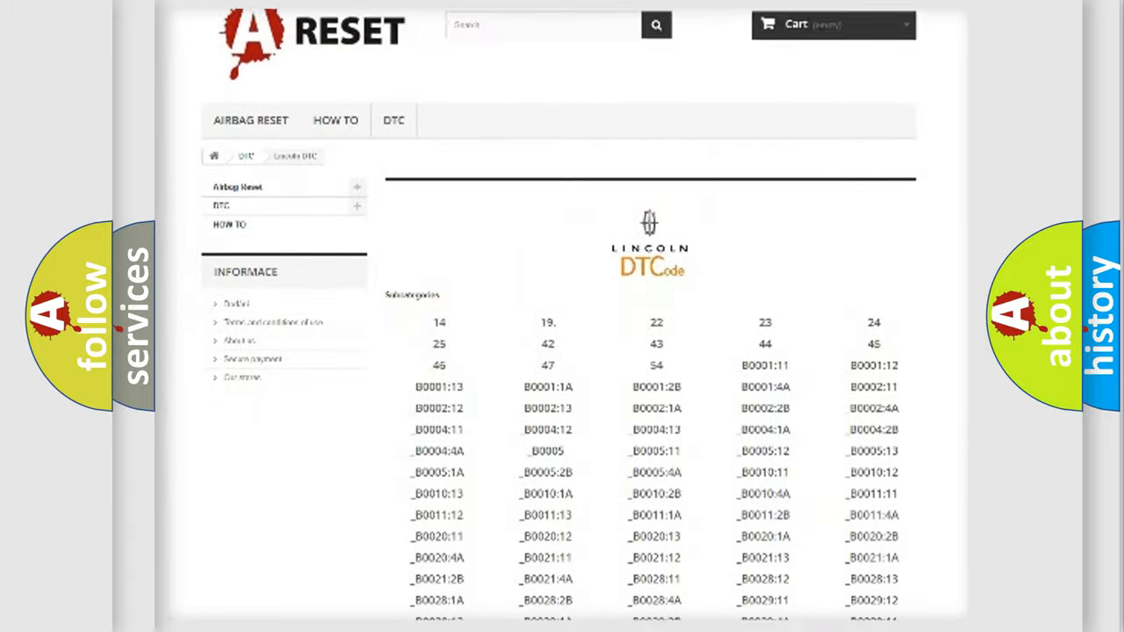
scroll(down, 3)
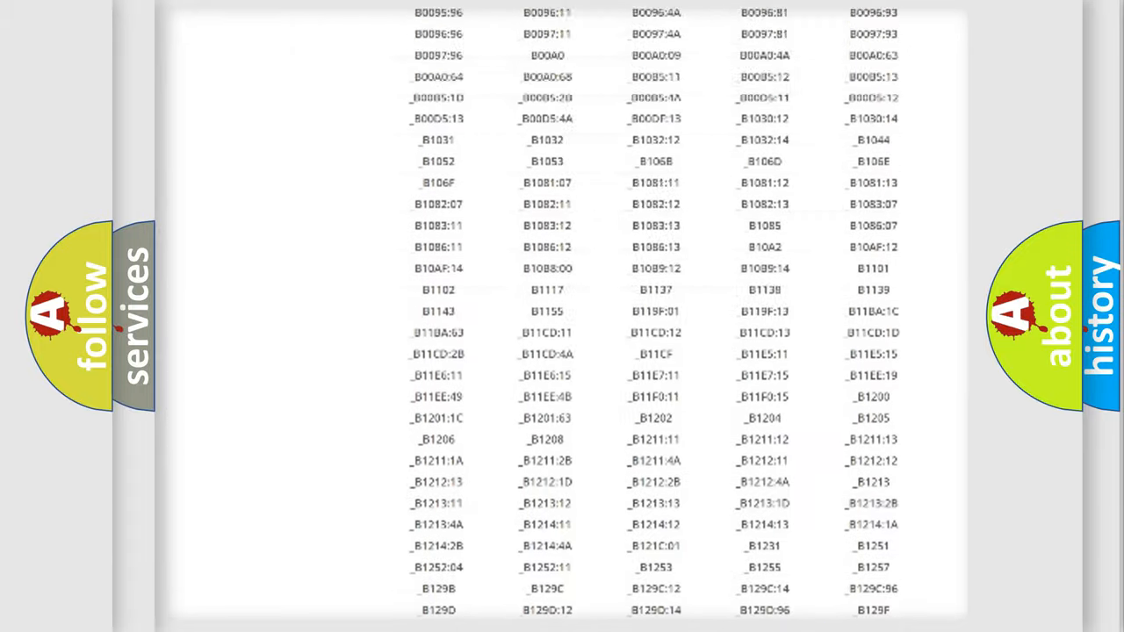
scroll(up, 3)
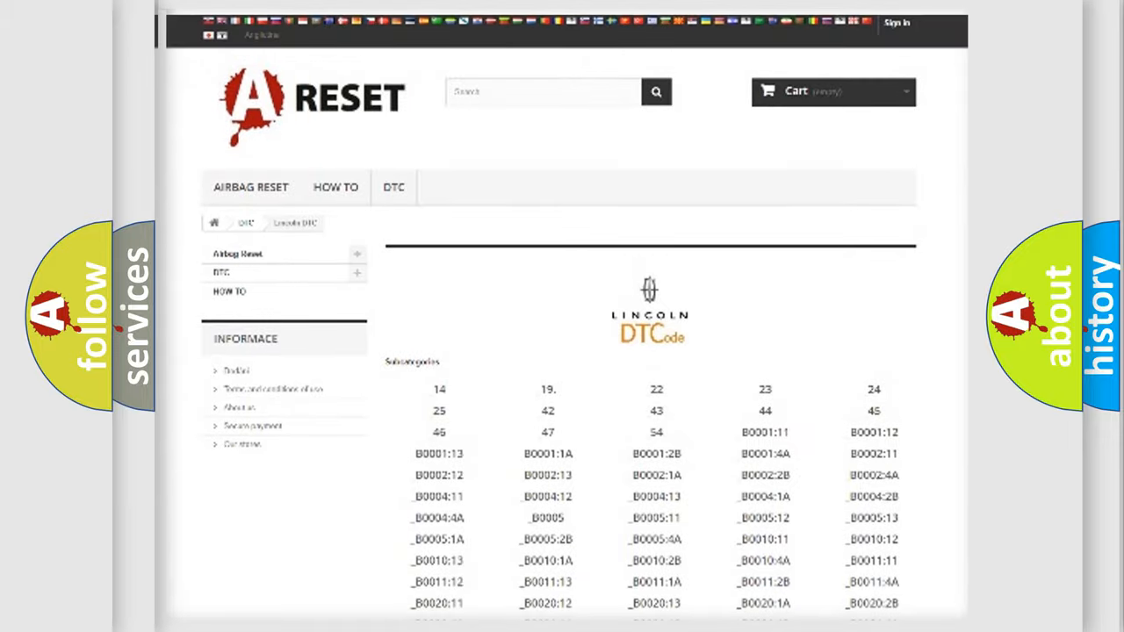